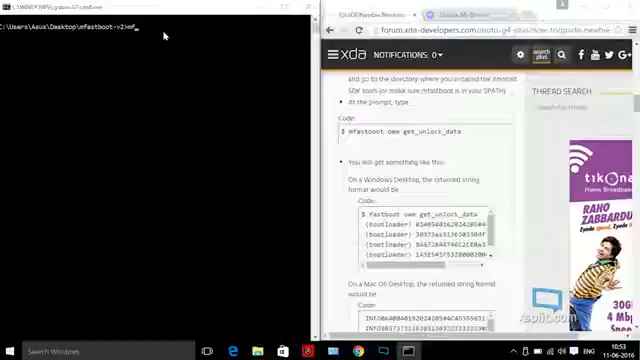
- Run 'mfastboot oem get_unlock_data' to display the phone's bootloader unlock data
type("mfastboot oem get_unlock_da")
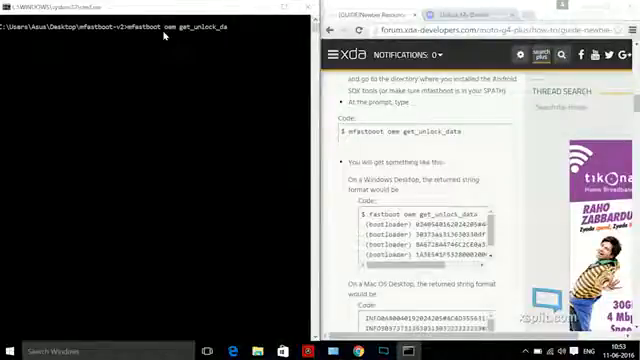
key("Return")
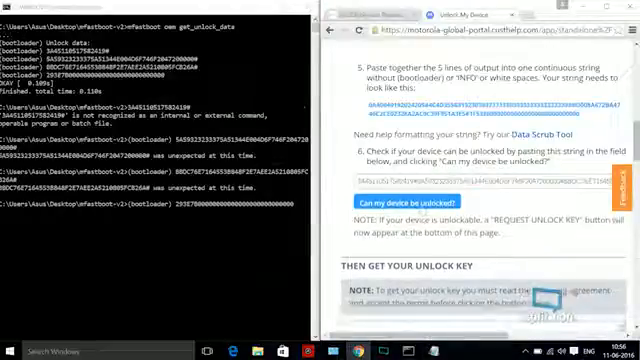
- Scroll down the Motorola unlock page to reach the unlock data field
scroll("down", 3)
type("mfastboot oem unlock")
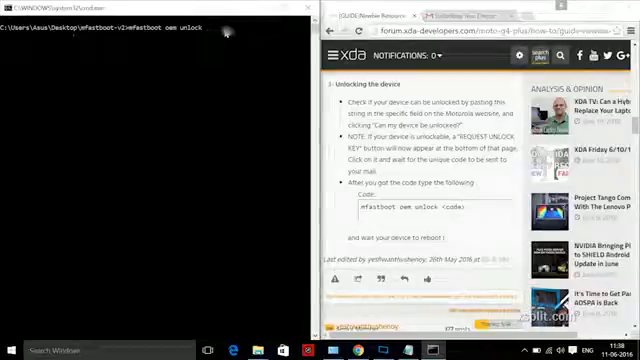
- Run 'mfastboot oem unlock' with the emailed unlock code appended
type("XPLO")
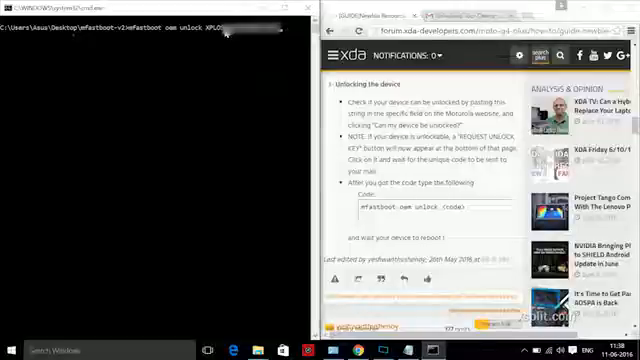
key("Return")
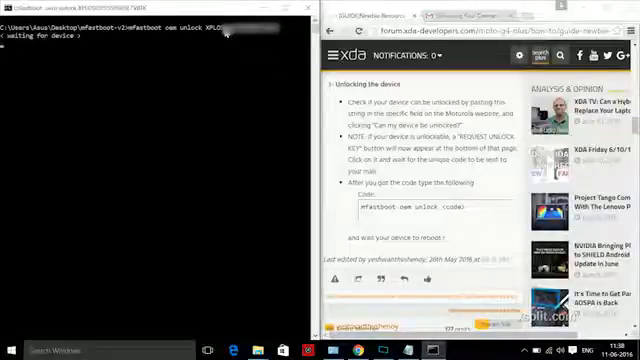